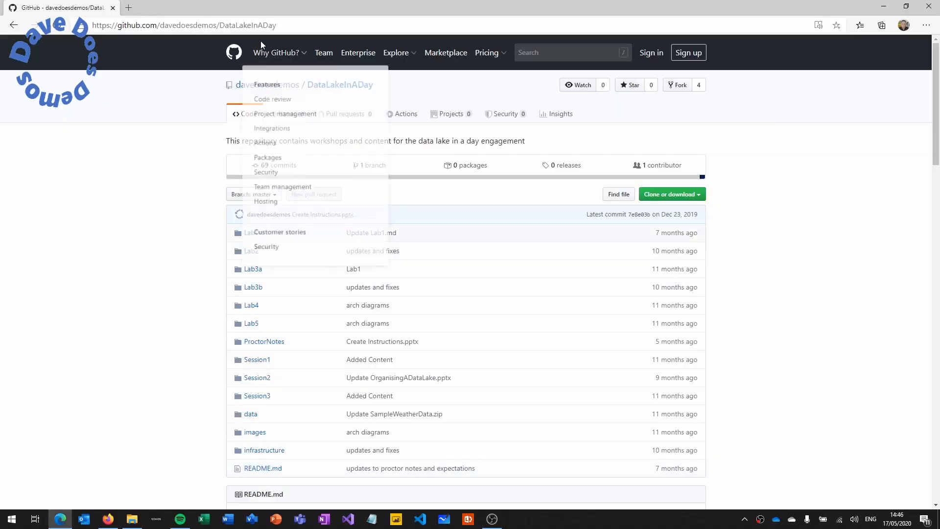
# Step: Select the DataLakeInADay repository URL and scroll the README down to the Infrastructure section's Deploy to Azure button
pyautogui.click(183, 25)
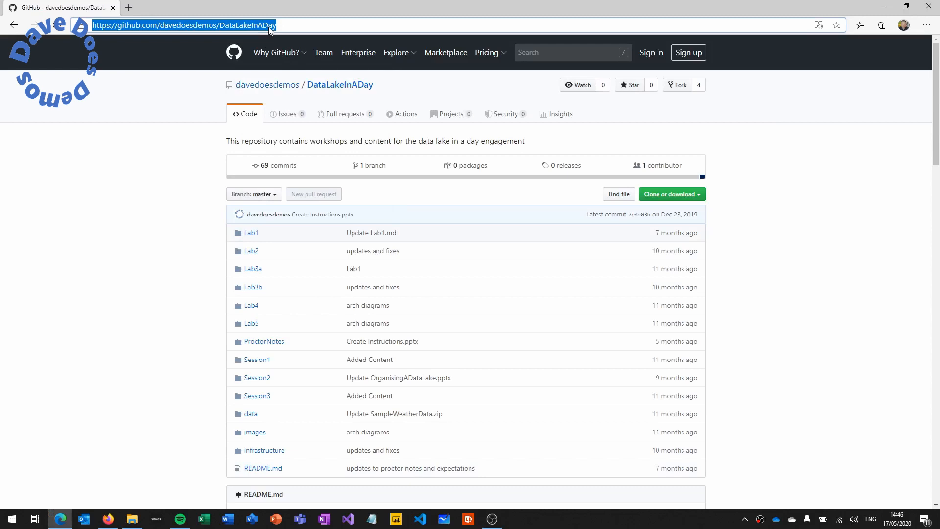
pyautogui.moveTo(452, 201)
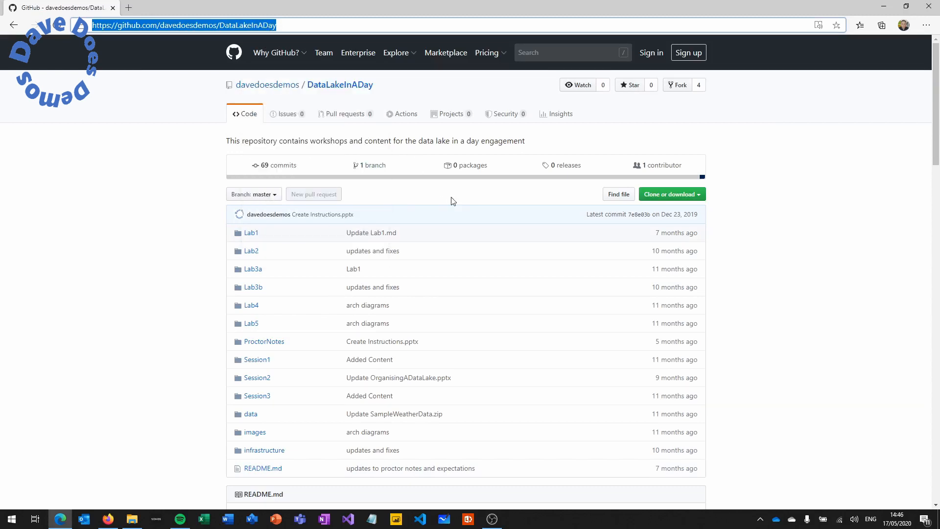
pyautogui.scroll(-3)
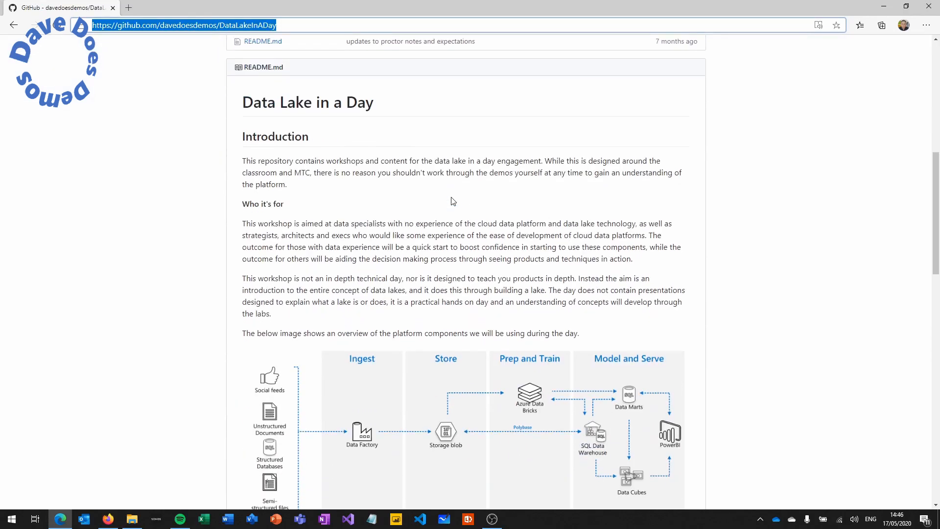
pyautogui.scroll(-3)
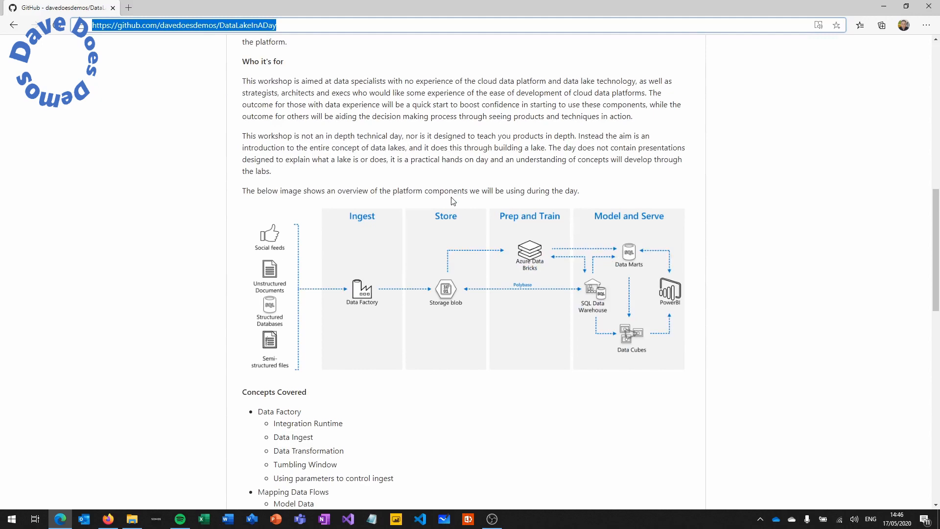
pyautogui.scroll(-3)
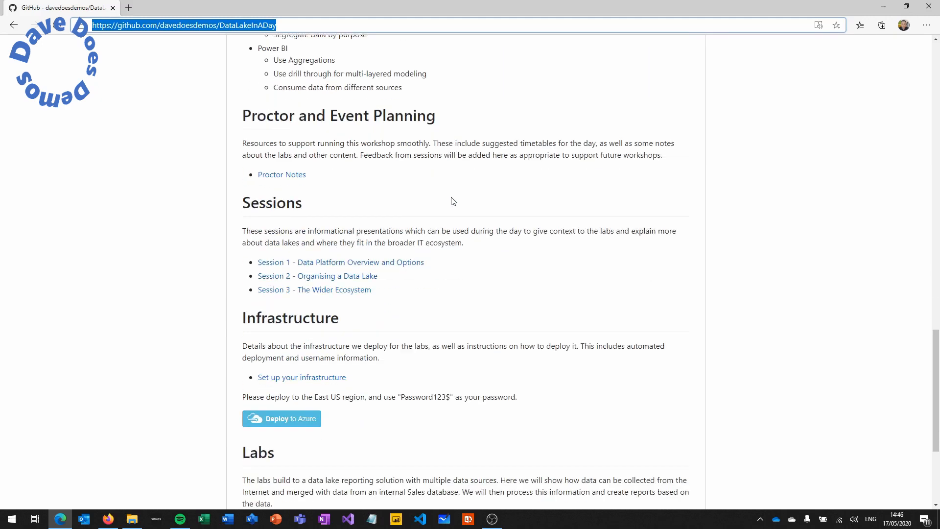
pyautogui.scroll(-3)
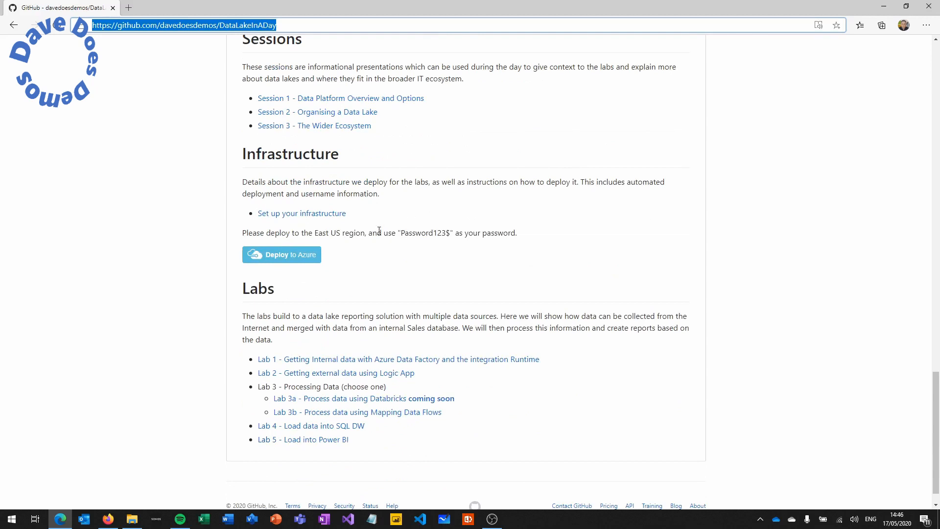
pyautogui.moveTo(302, 259)
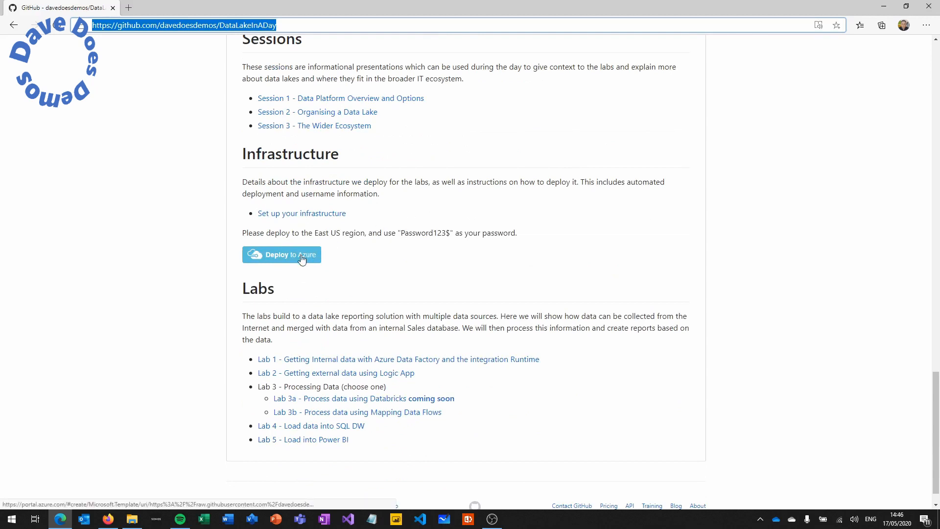
# Step: Deploy to Azure and create a new resource group named datalakeinaday for the custom deployment
pyautogui.click(280, 254)
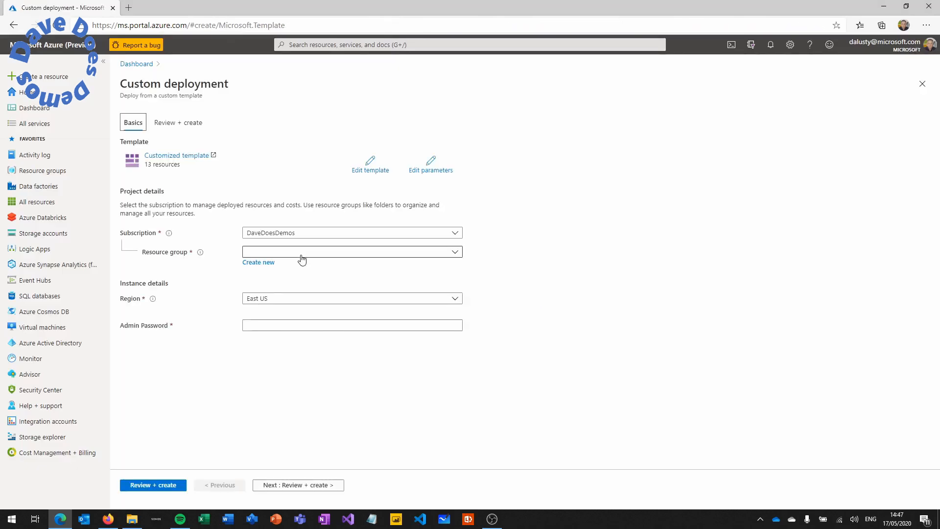
pyautogui.click(257, 263)
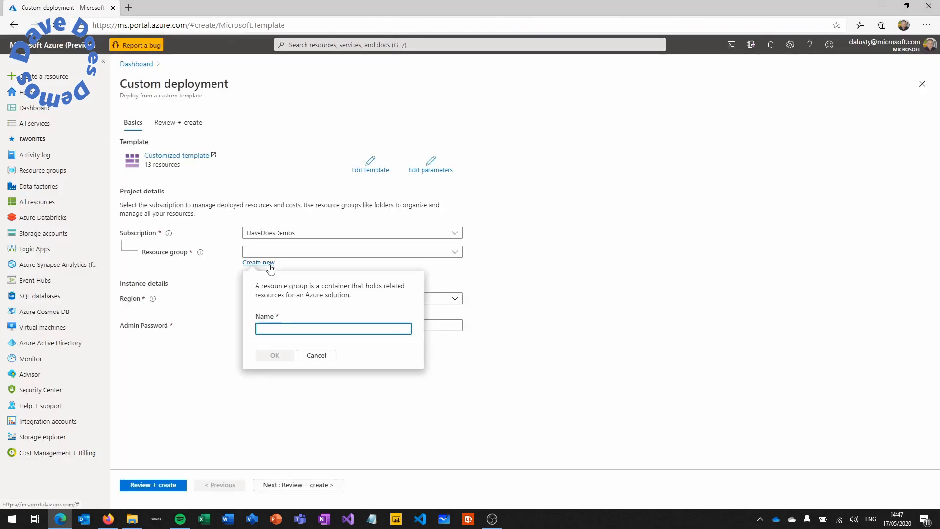
pyautogui.write('data')
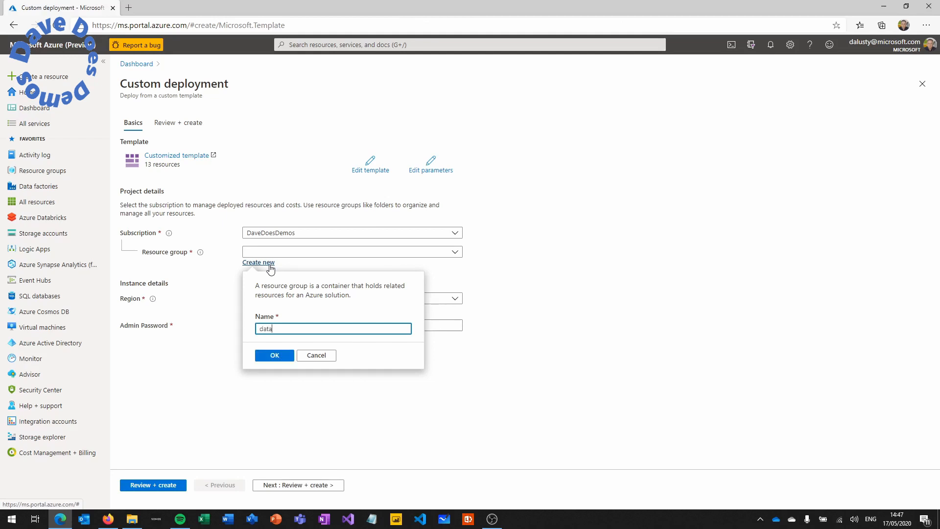
pyautogui.write('lakeina')
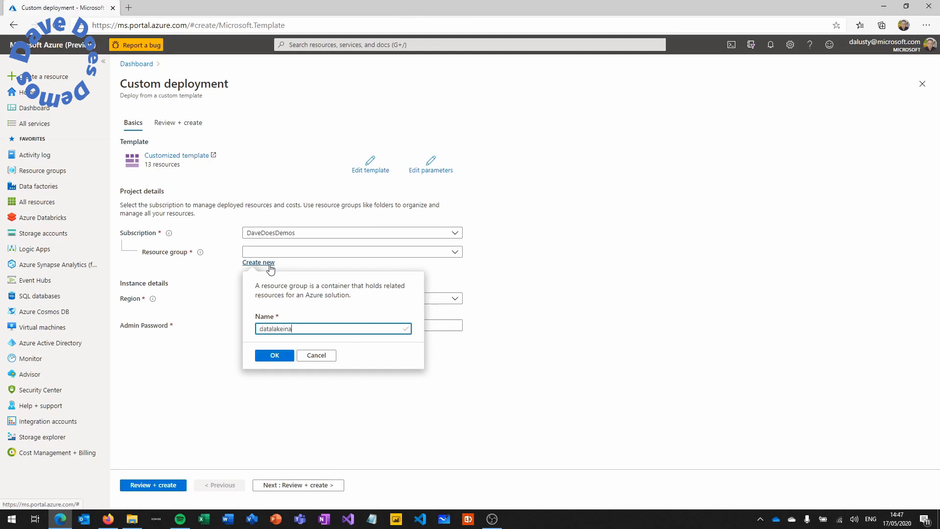
pyautogui.write('day')
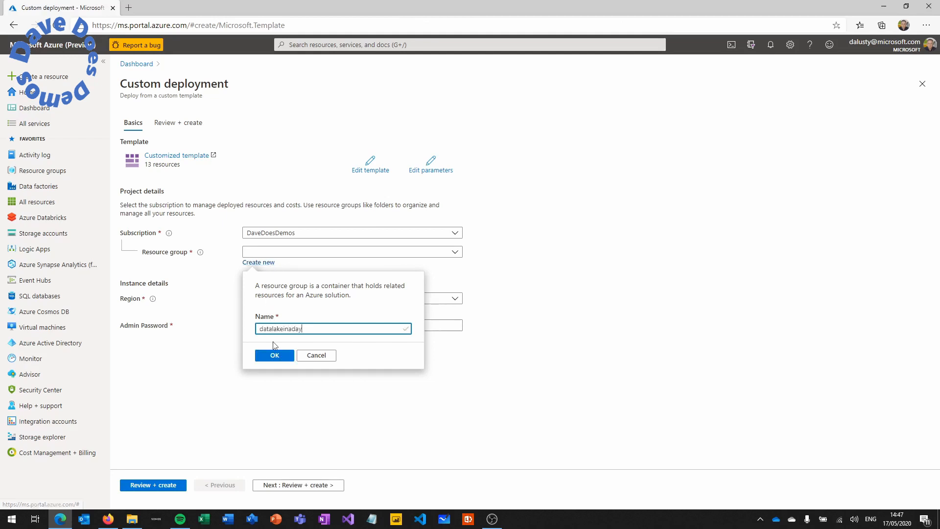
pyautogui.click(275, 355)
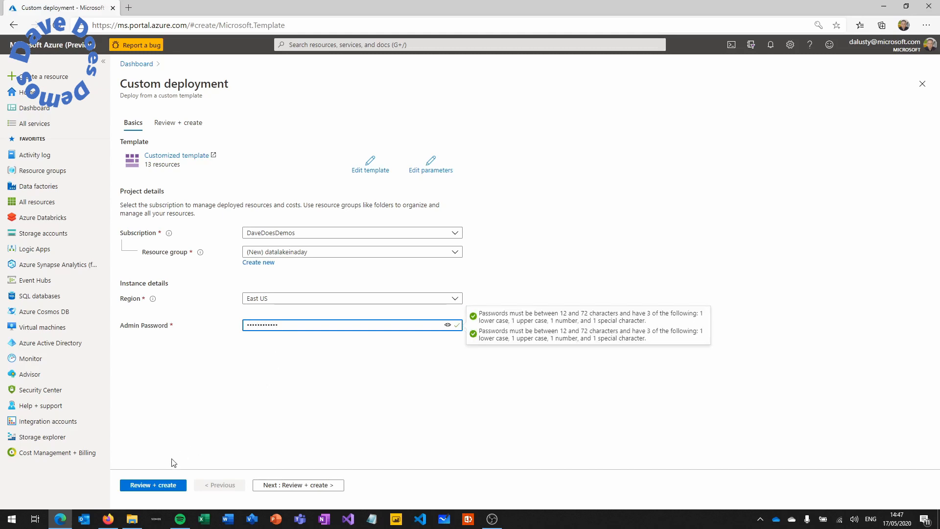
# Step: Enter the admin password and proceed to Review + create
pyautogui.click(153, 484)
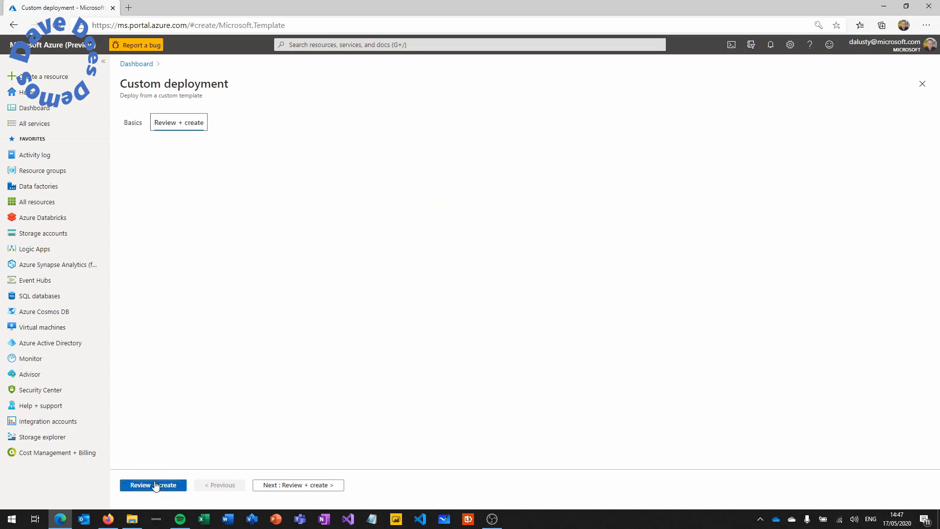
# Step: Once validation passes, create the template deployment in the datalakeinaday resource group
pyautogui.click(152, 484)
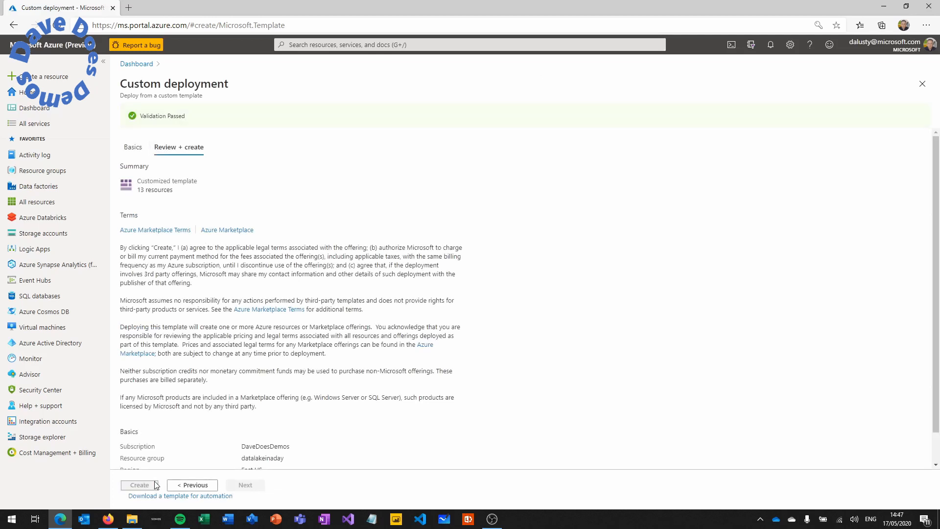
pyautogui.click(138, 485)
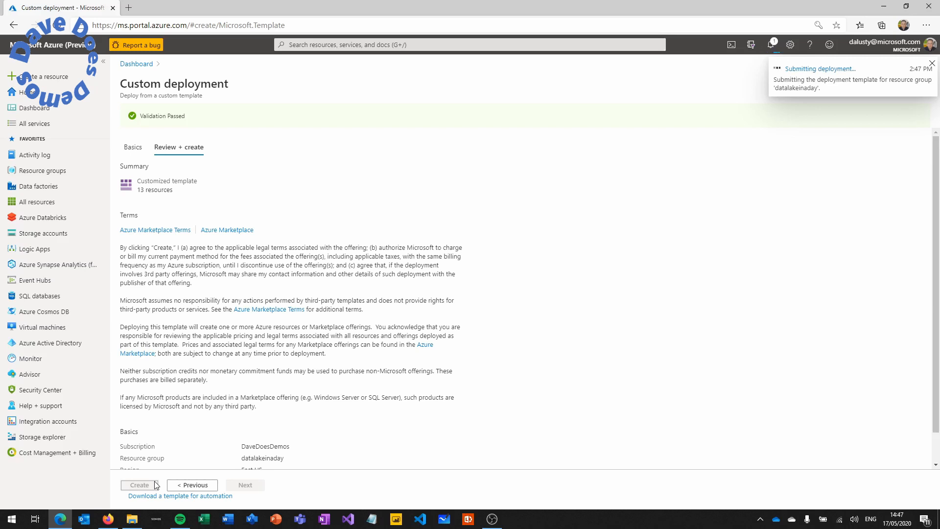
pyautogui.click(138, 485)
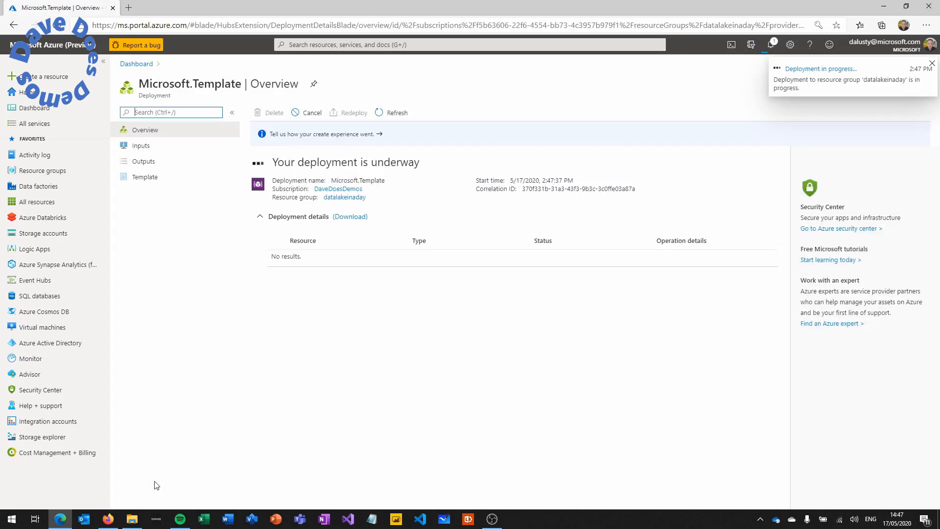
# Step: Wait on the deployment Overview until the datalakeinaday deployment reports complete
pyautogui.click(931, 64)
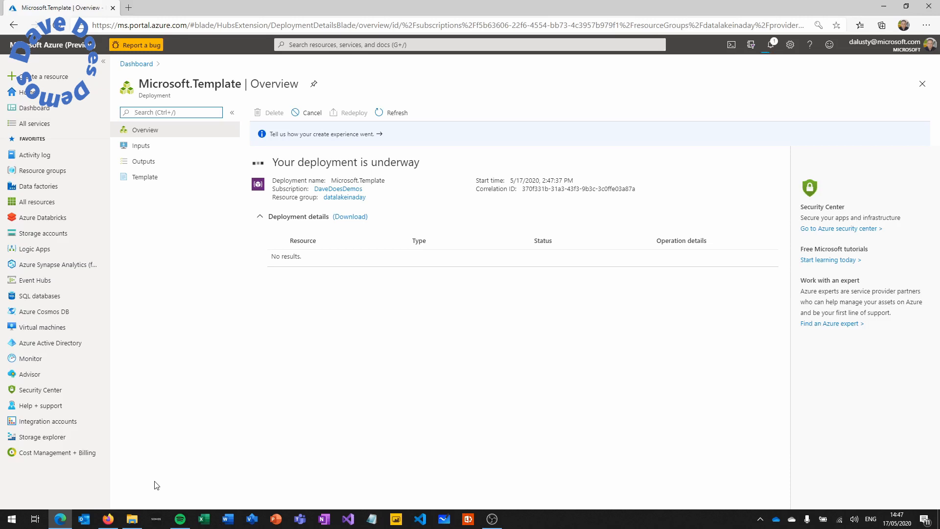
pyautogui.click(397, 113)
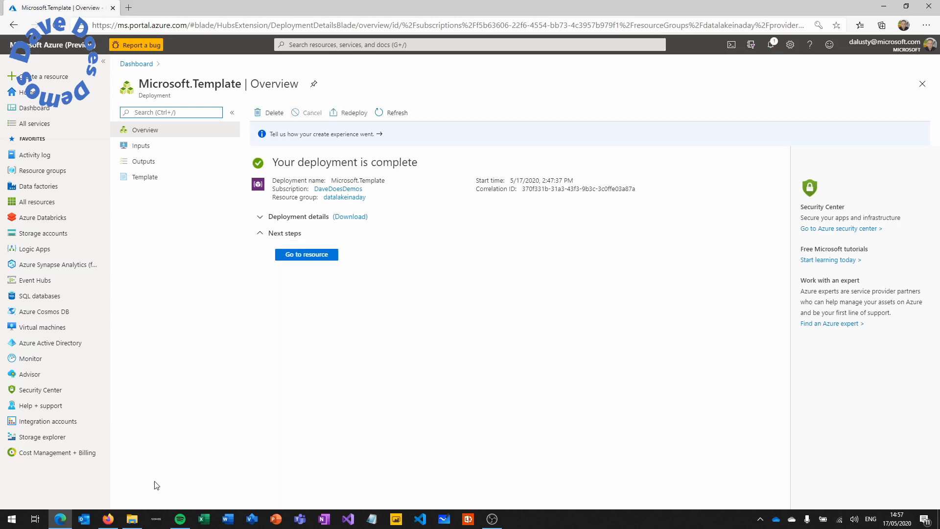
pyautogui.moveTo(252, 365)
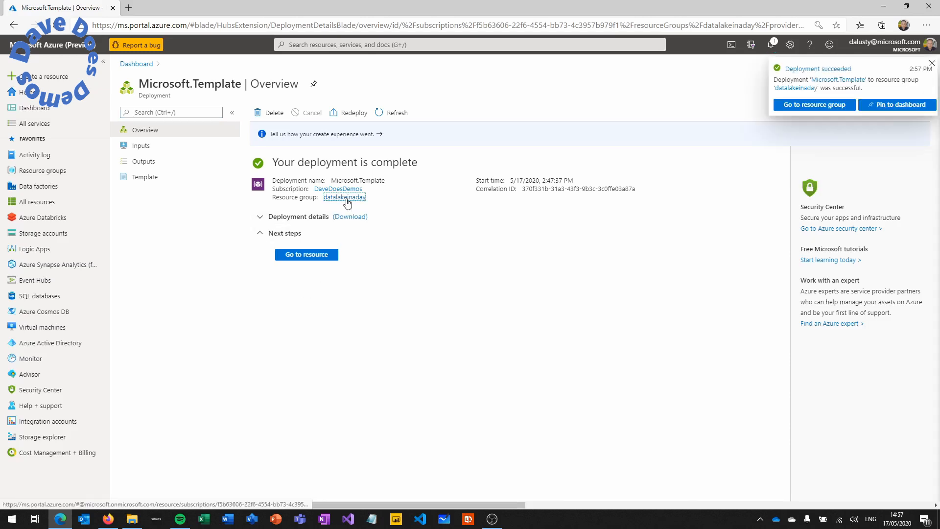
# Step: Open the datalakeinaday resource group and its sql7pp2aec24vivg virtual machine overview
pyautogui.click(344, 197)
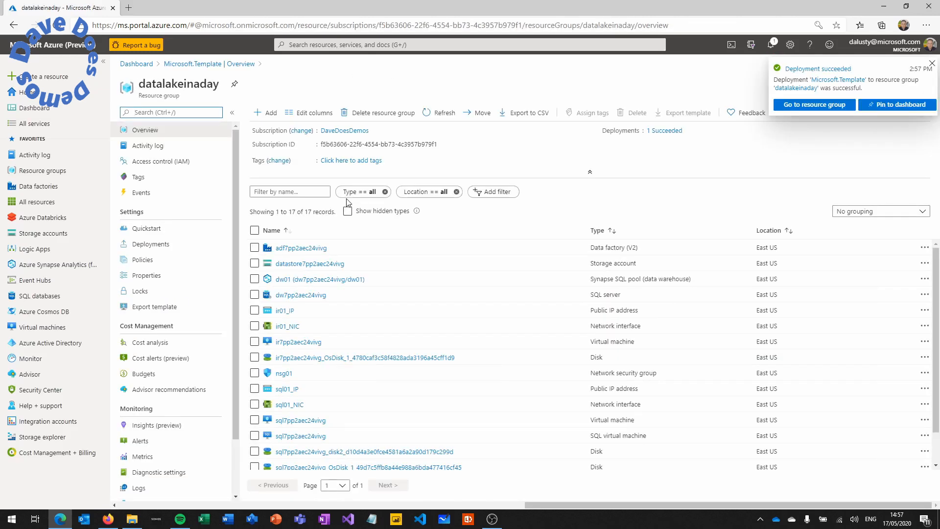
pyautogui.moveTo(417, 333)
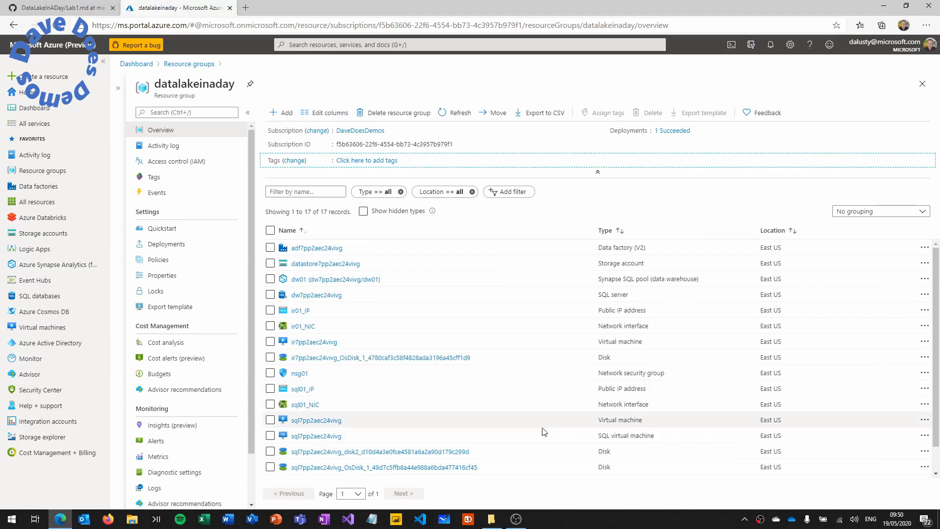
pyautogui.moveTo(316, 436)
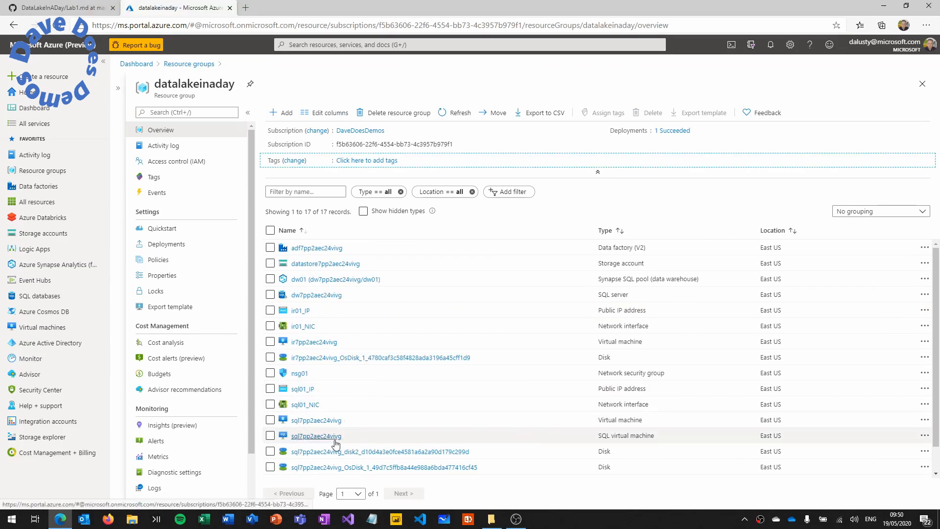
pyautogui.moveTo(325, 424)
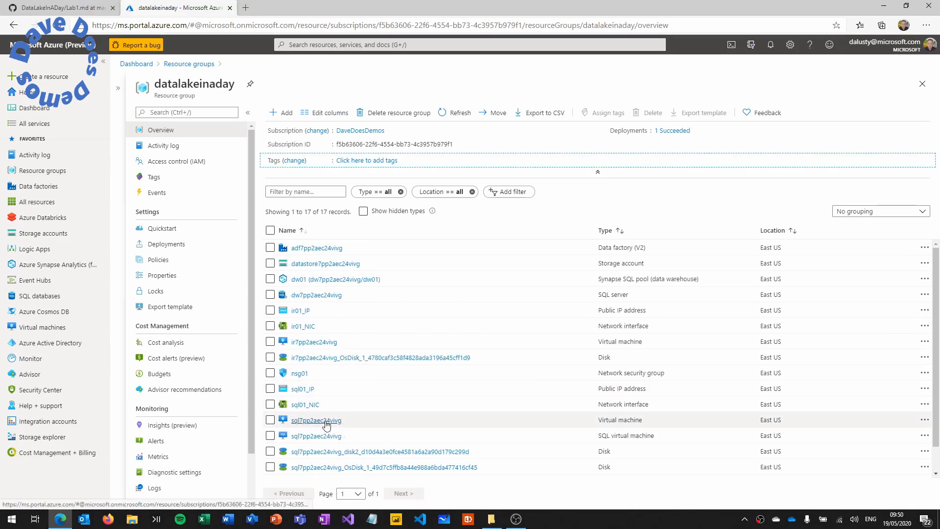
pyautogui.click(316, 420)
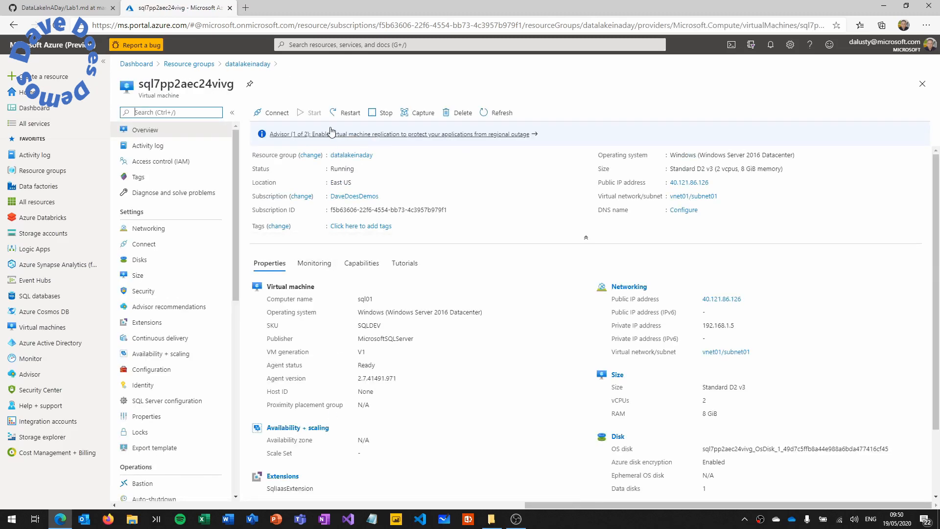
# Step: Connect via RDP, download the sql7pp2aec24vivg RDP file and open it from the download bar
pyautogui.click(275, 113)
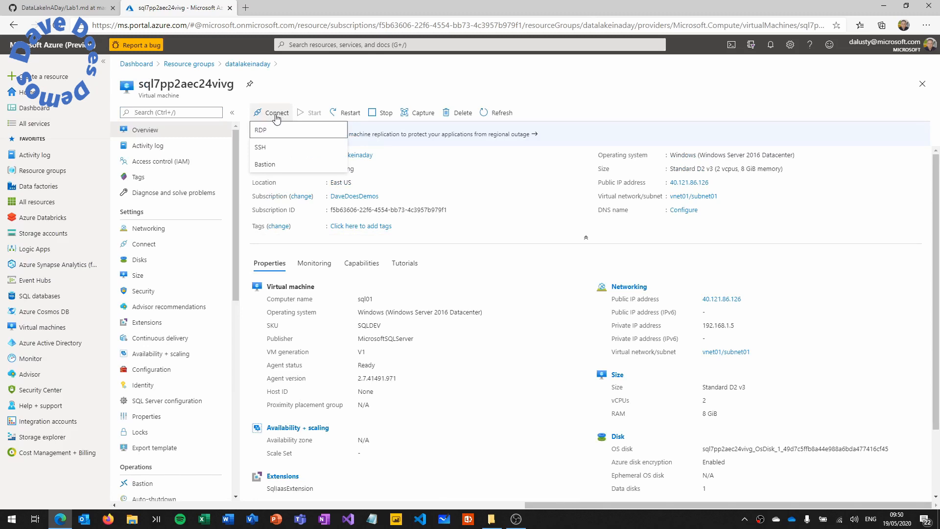
pyautogui.click(260, 131)
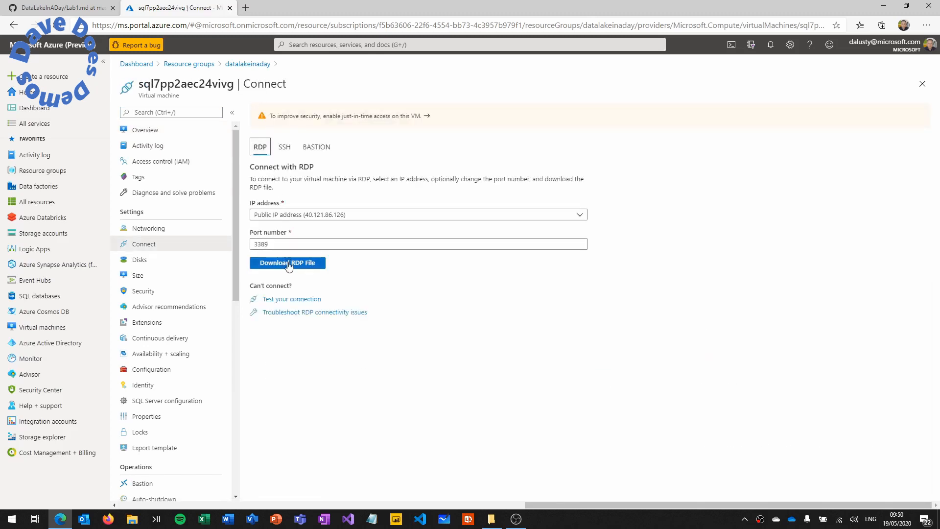
pyautogui.click(287, 262)
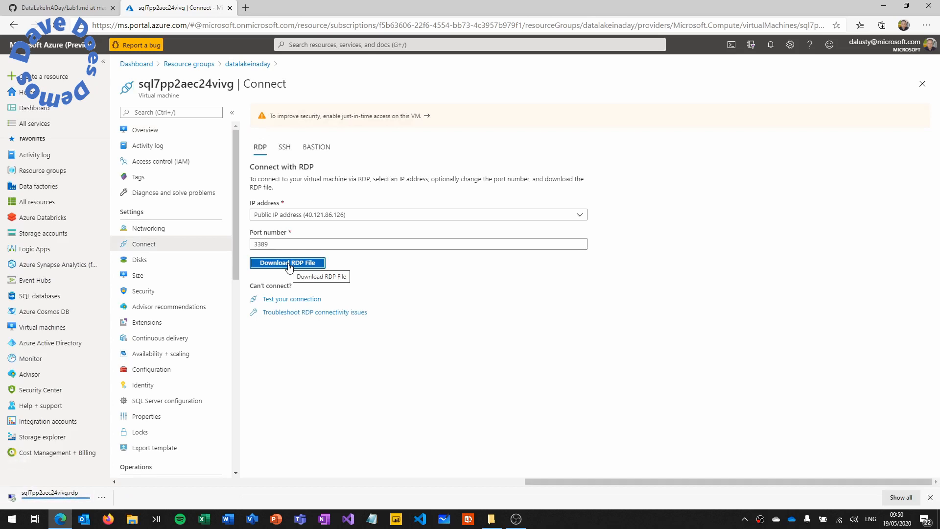
pyautogui.click(286, 262)
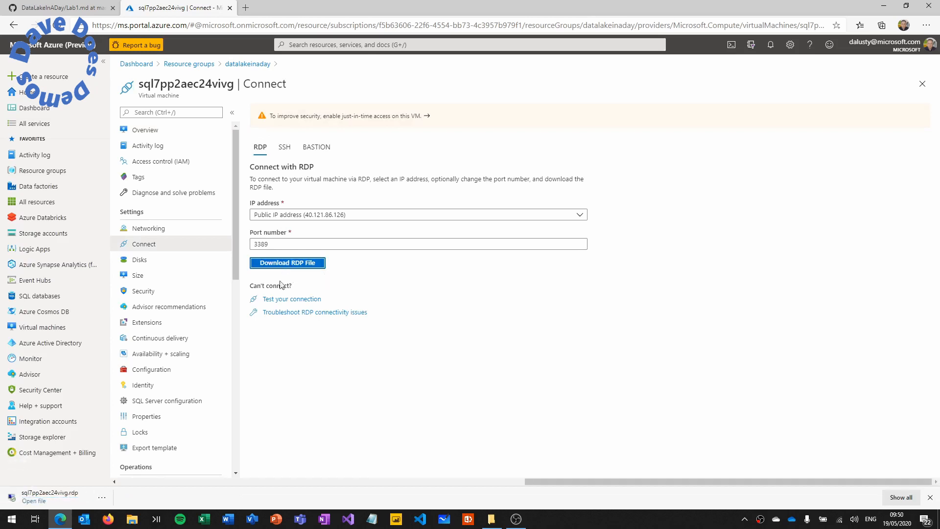
pyautogui.click(287, 263)
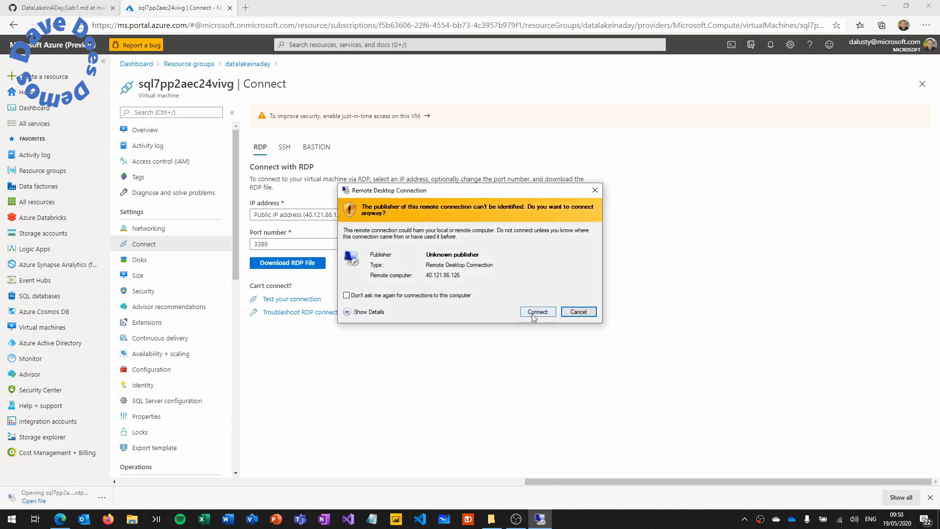
# Step: Connect and sign in with a different account, the local .\demogod user and its password
pyautogui.click(537, 311)
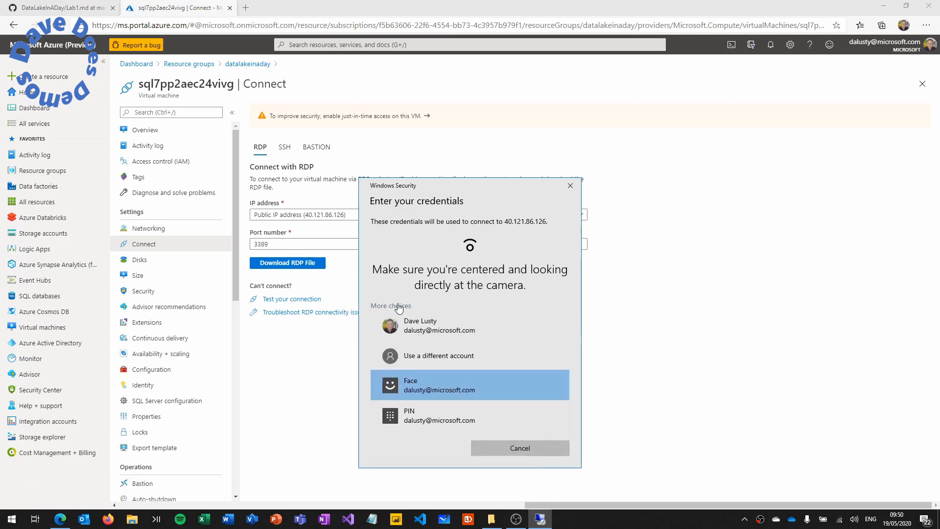
pyautogui.click(439, 355)
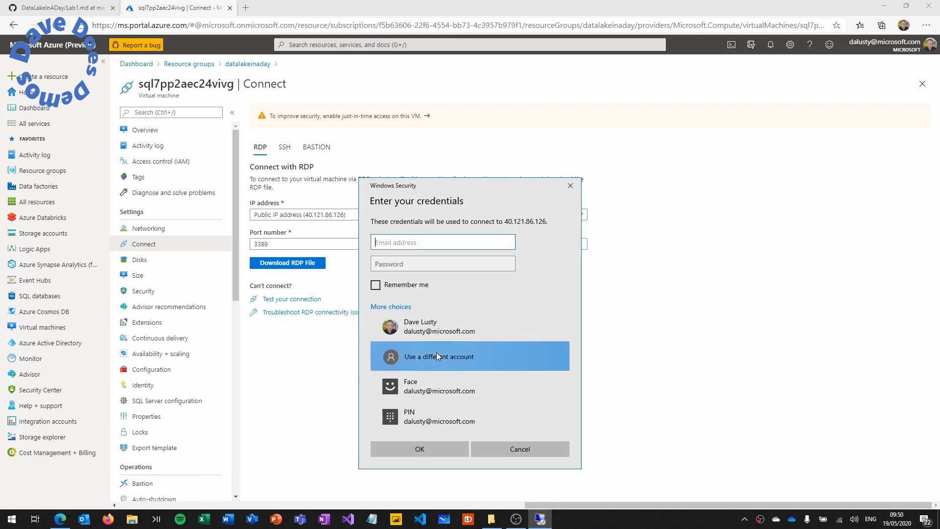
pyautogui.write('demo')
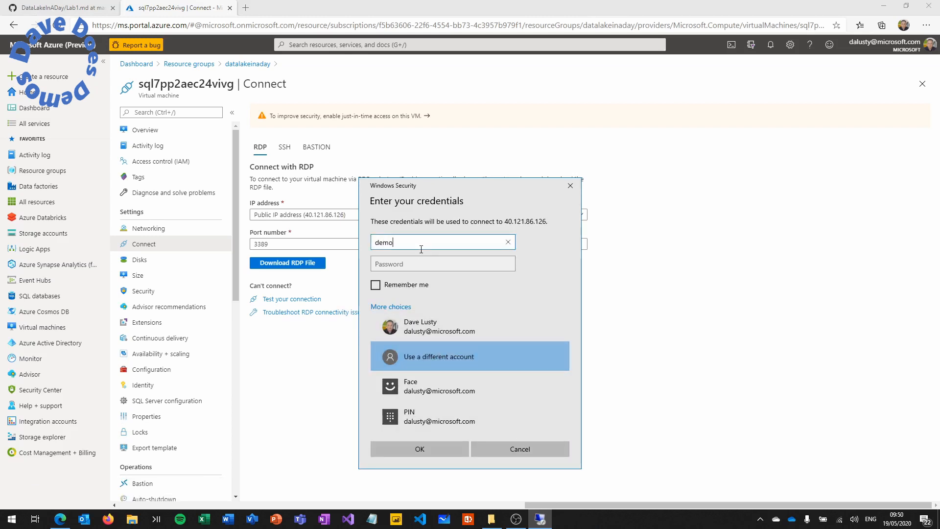
pyautogui.write('god')
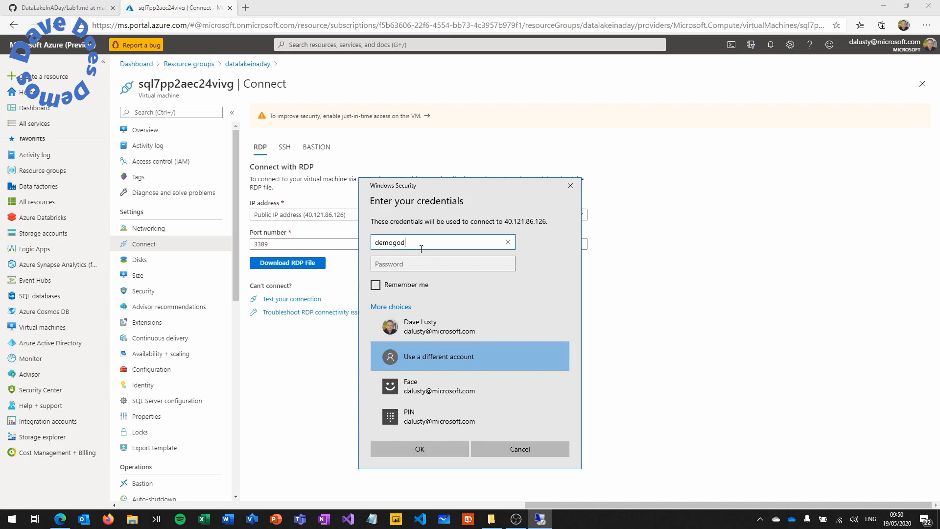
pyautogui.write('password')
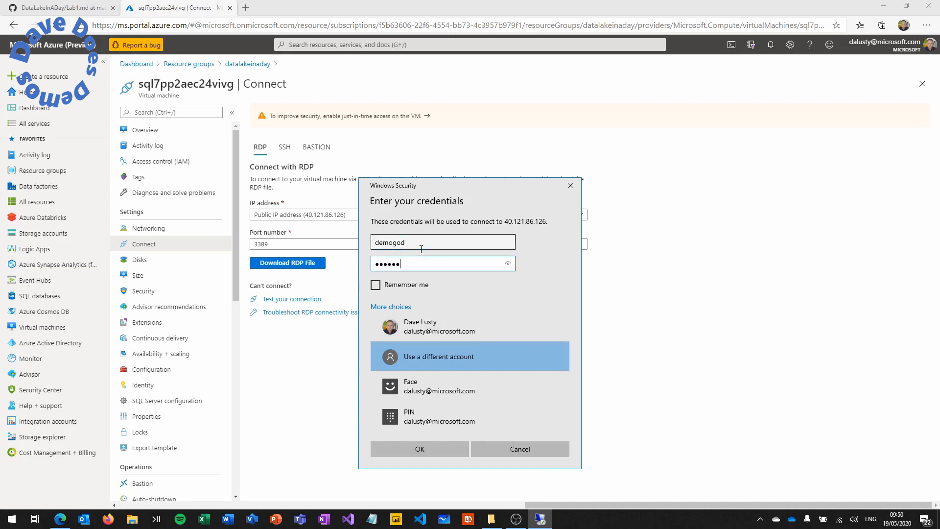
pyautogui.write('password')
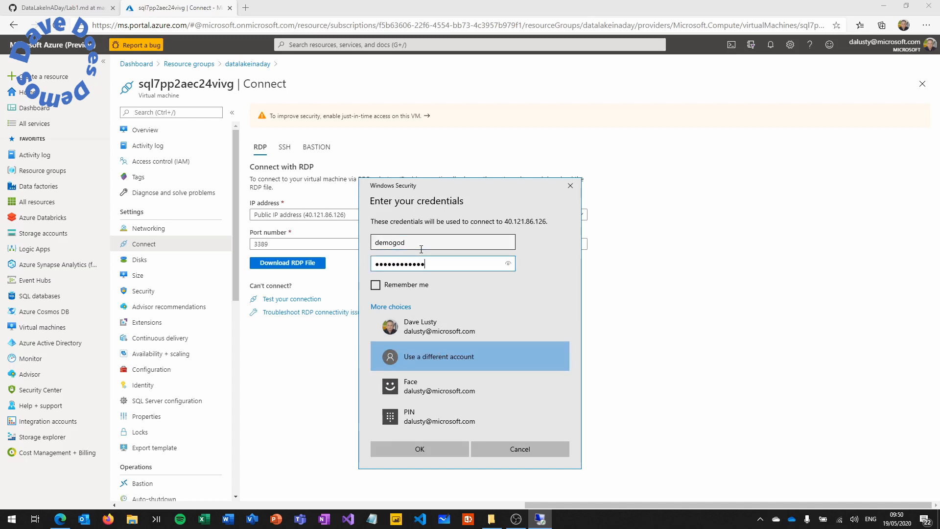
pyautogui.click(442, 242)
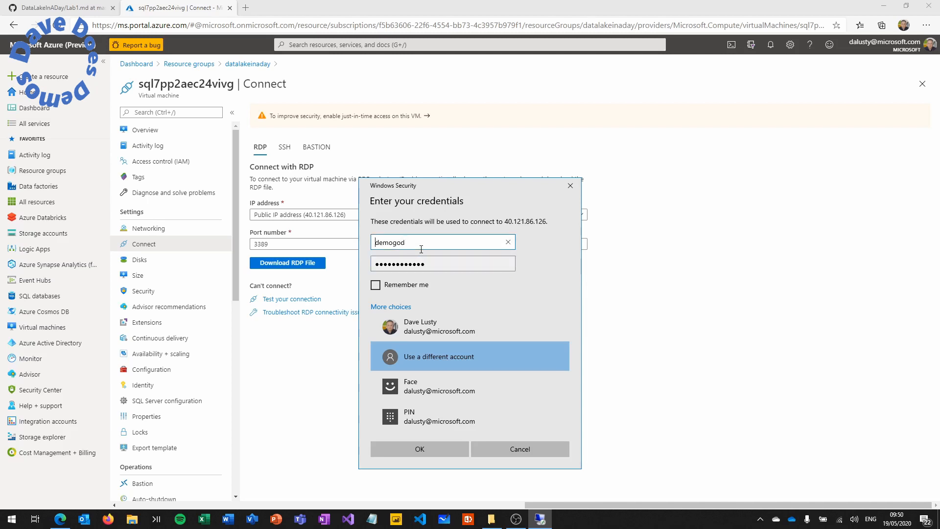
pyautogui.write('.\\')
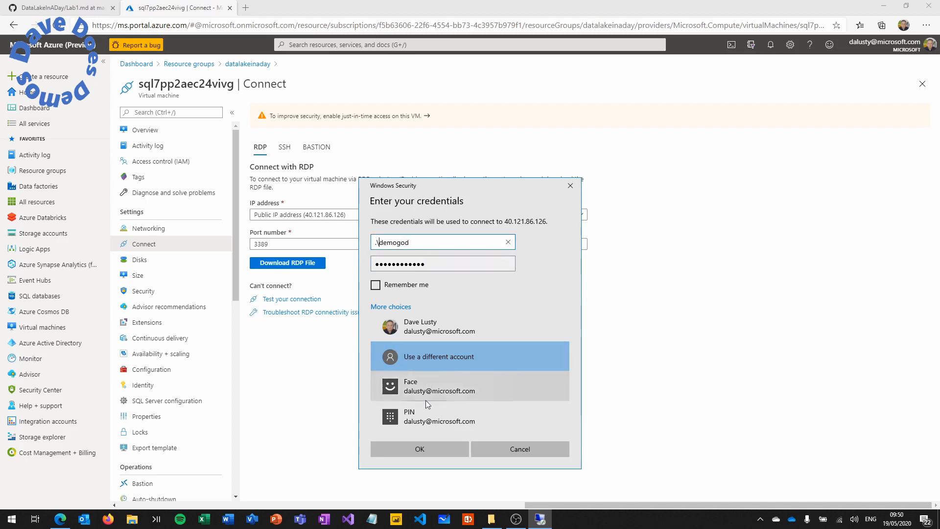
pyautogui.click(419, 449)
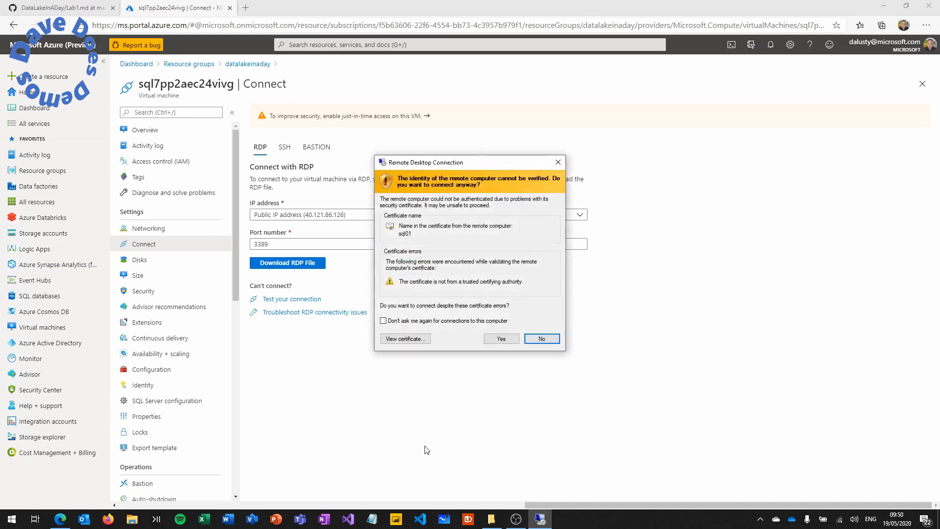
# Step: Accept the VM's certificate warning and stop future prompts for this computer
pyautogui.click(383, 321)
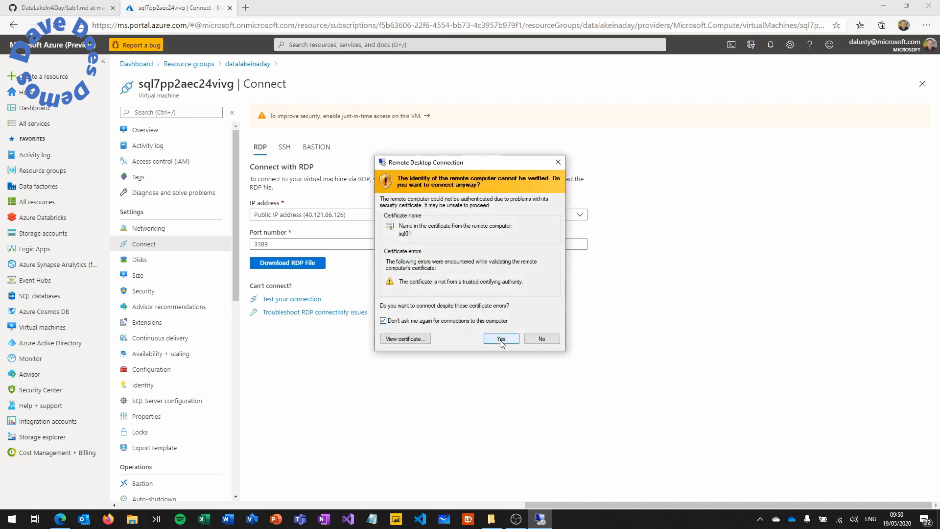
pyautogui.click(501, 338)
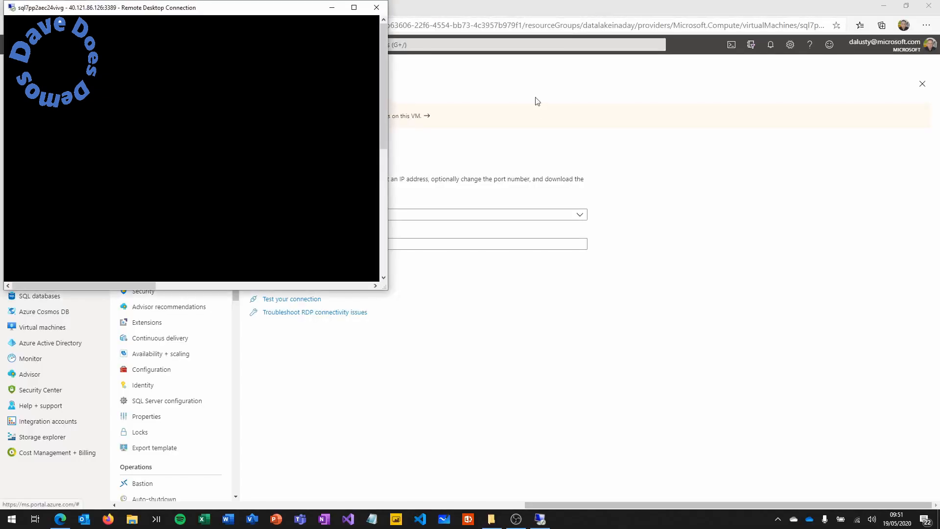
# Step: Bring the browser back to the front while the remote session loads
pyautogui.click(376, 6)
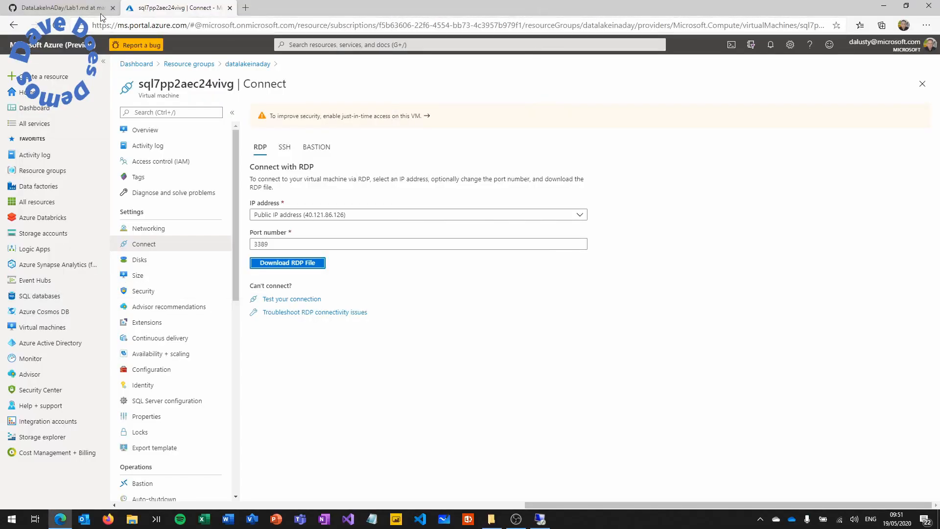
# Step: From the Lab 1 guide on GitHub, reach the raw createDatabase.sql script and select all of its text
pyautogui.click(60, 7)
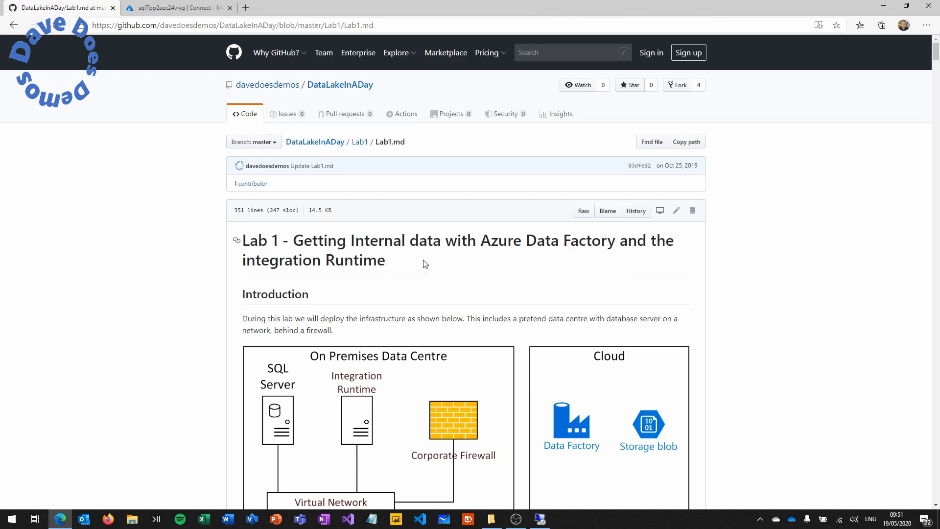
pyautogui.scroll(-3)
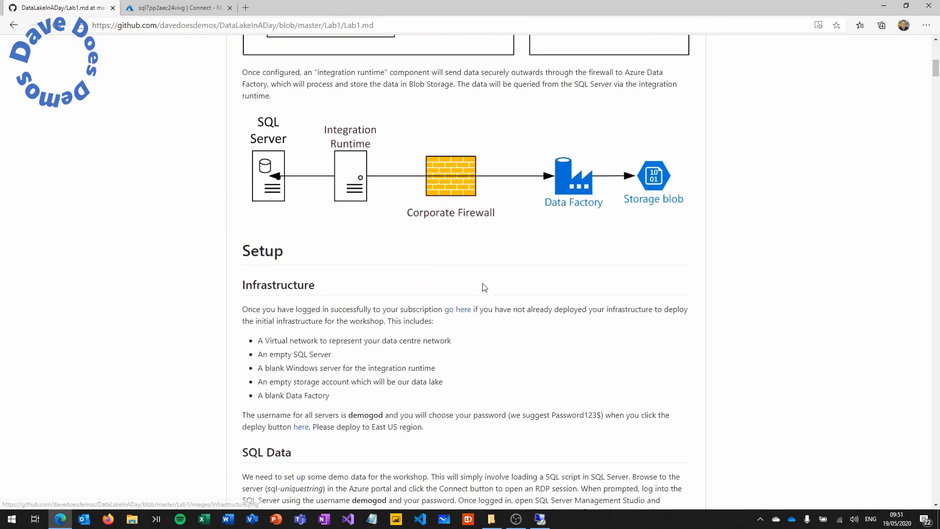
pyautogui.scroll(-3)
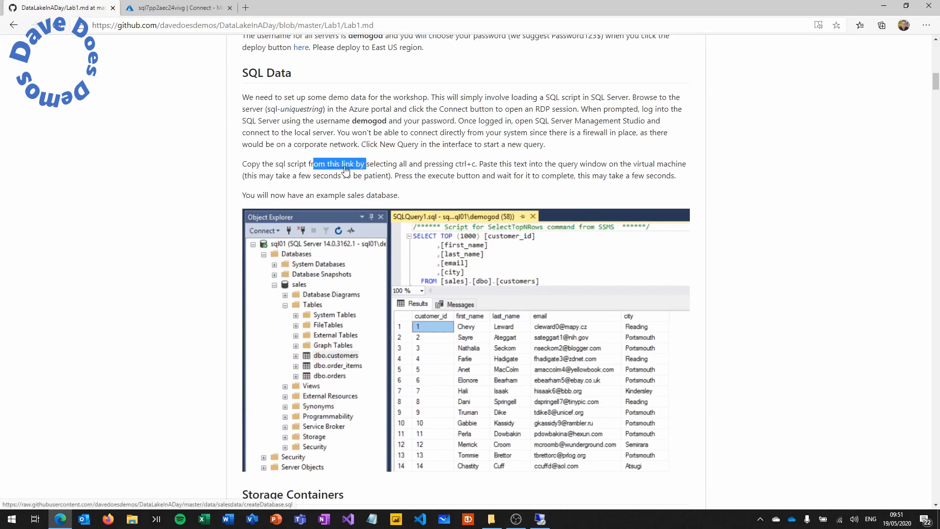
pyautogui.click(339, 163)
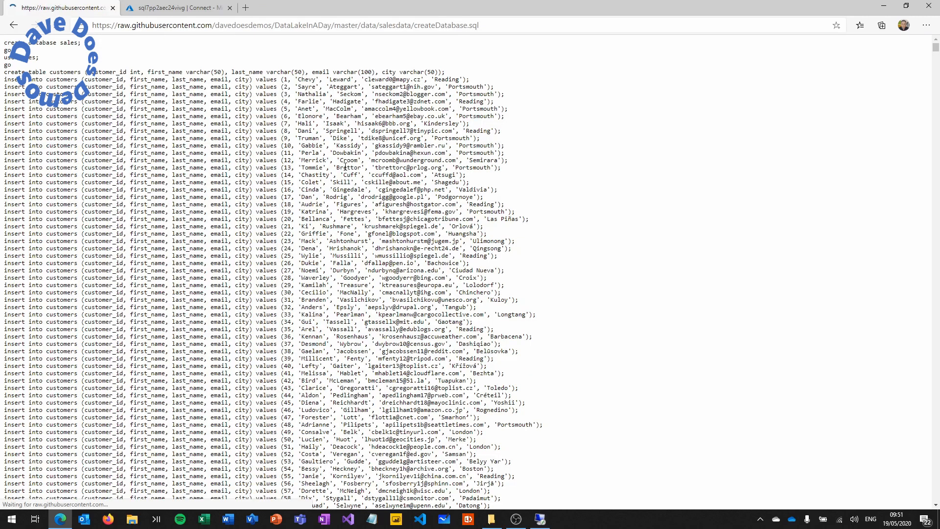
pyautogui.press('ctrl+a')
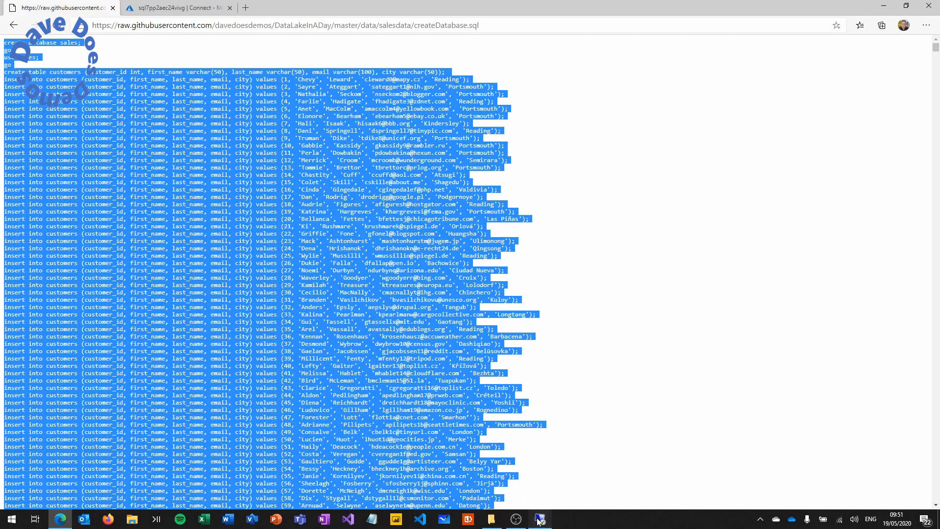
# Step: Return to the remote server session and allow the PC to be discoverable on the network
pyautogui.click(538, 519)
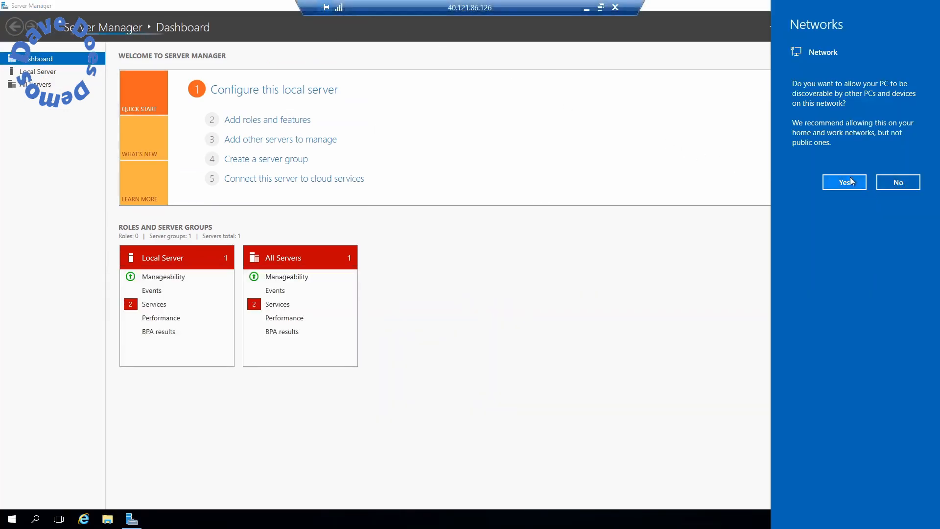
pyautogui.click(843, 182)
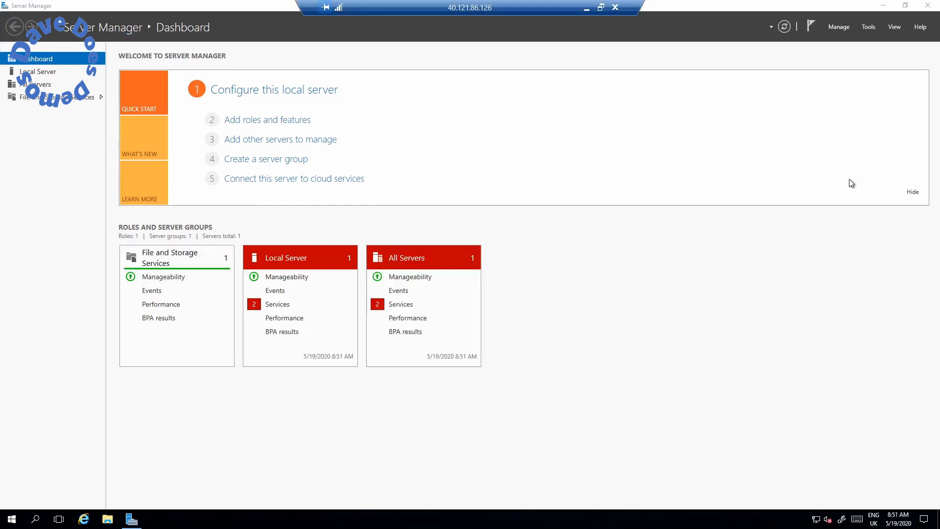
pyautogui.moveTo(53, 498)
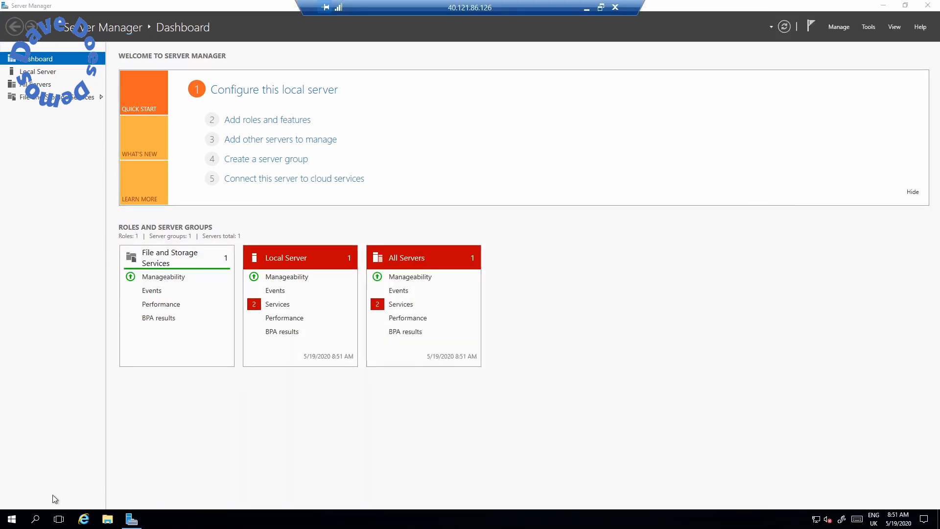
# Step: Launch SQL Server Management Studio from the Start menu
pyautogui.click(11, 519)
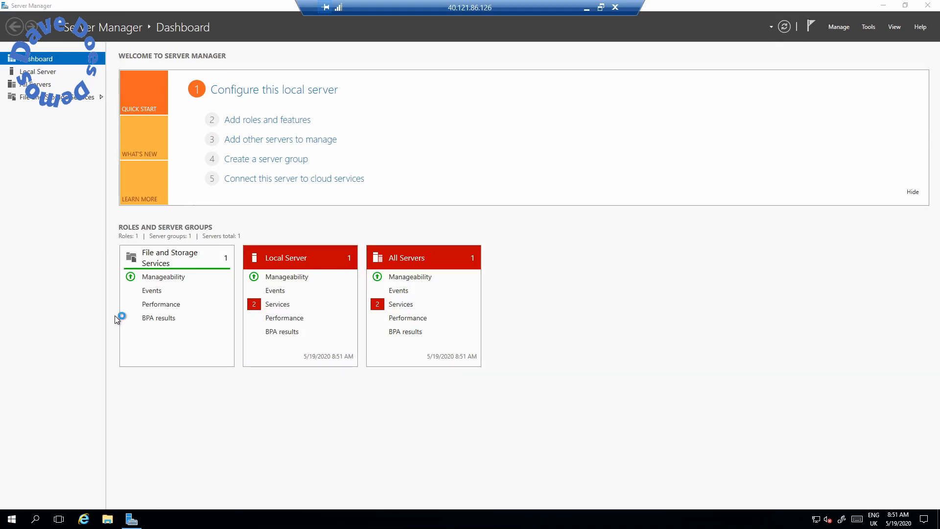
pyautogui.click(132, 519)
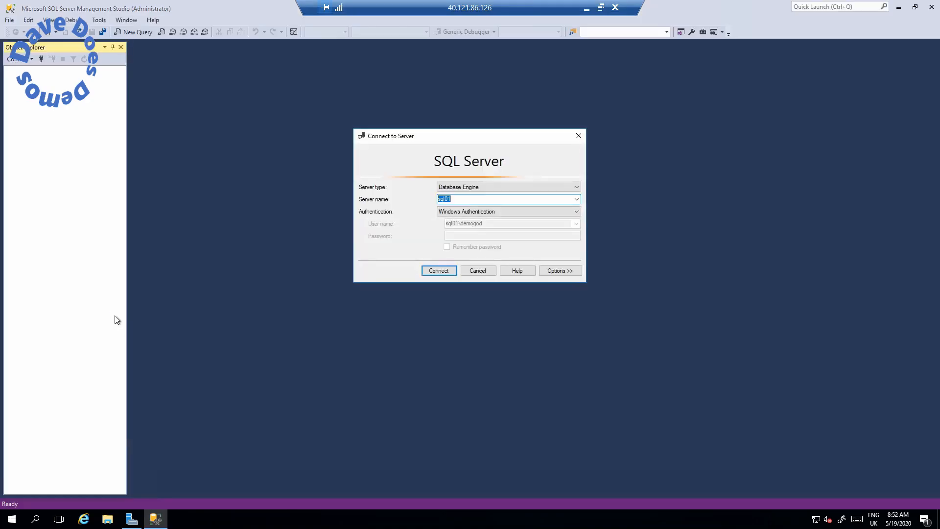
pyautogui.moveTo(192, 303)
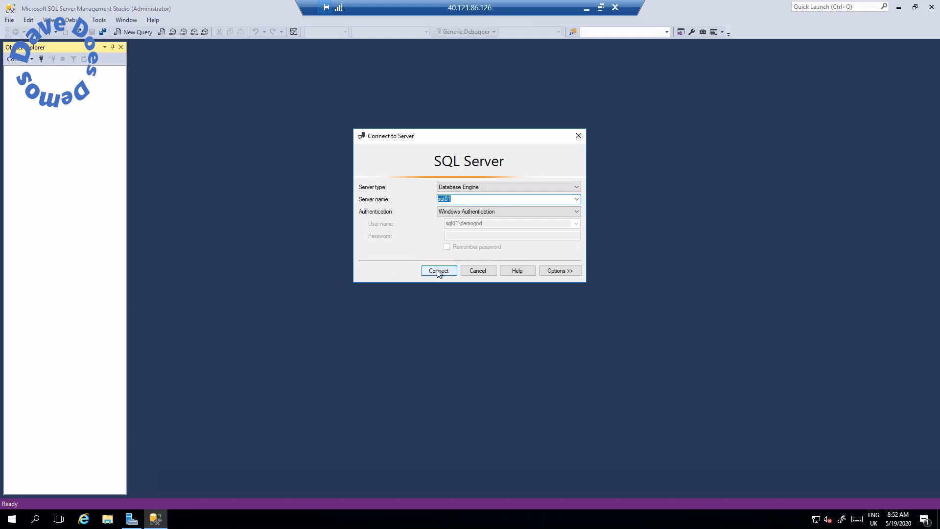
# Step: Connect to the sql01 server with Windows Authentication
pyautogui.click(439, 270)
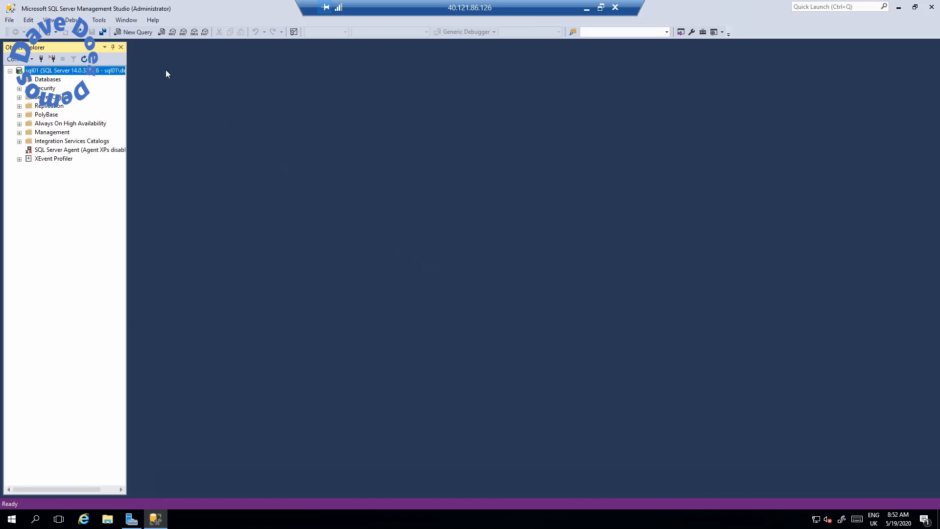
# Step: Paste the createDatabase.sql script into a new query and execute it against sql01, inserting rows into orders
pyautogui.click(133, 32)
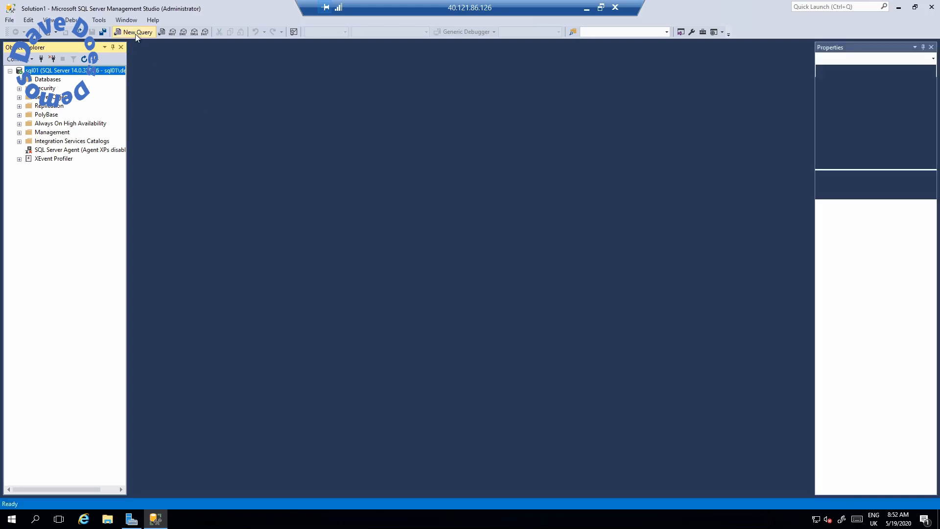
pyautogui.click(134, 31)
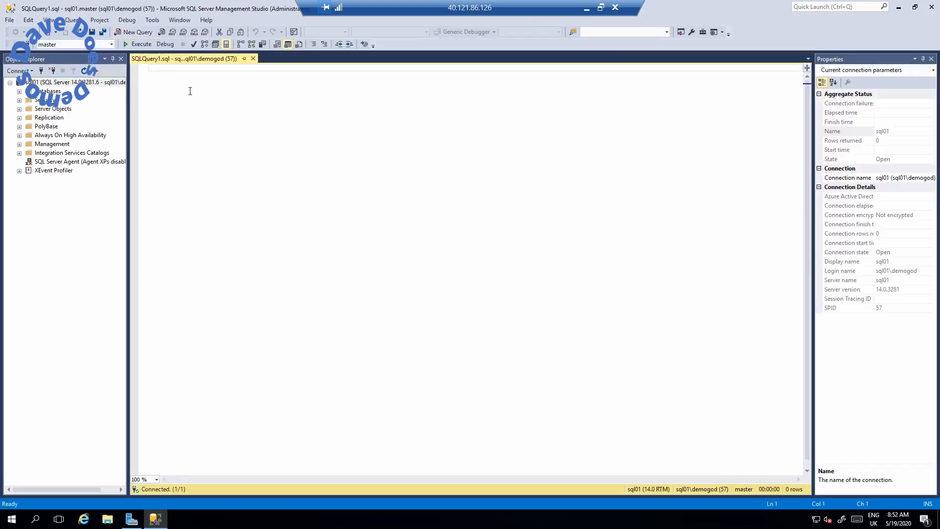
pyautogui.rightClick(189, 91)
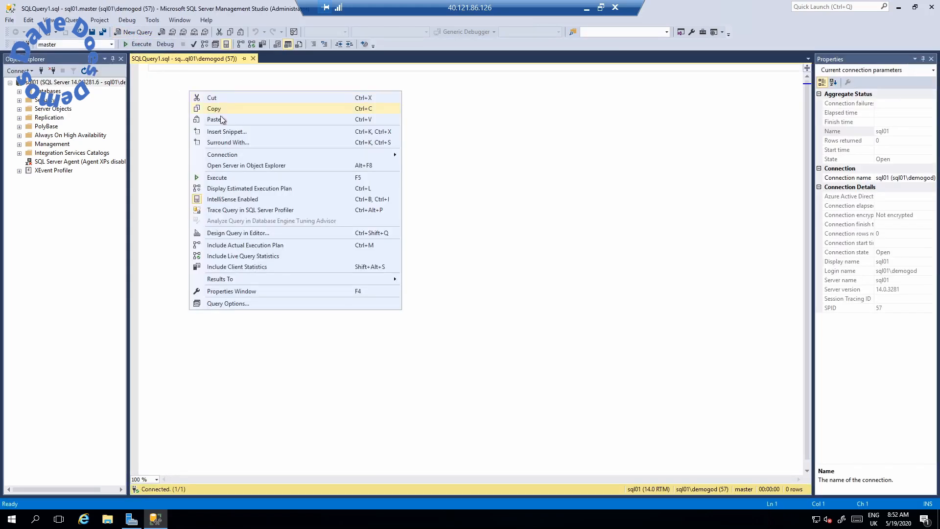
pyautogui.click(214, 120)
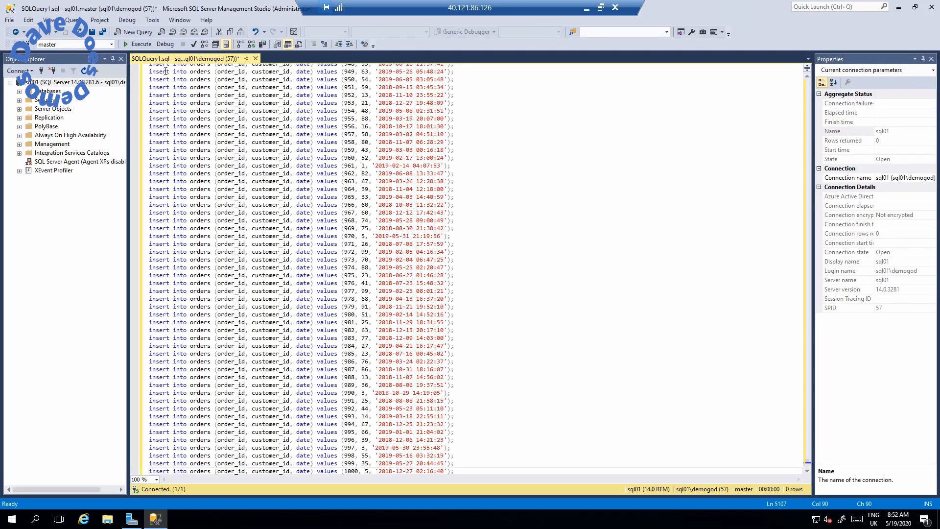
pyautogui.moveTo(138, 44)
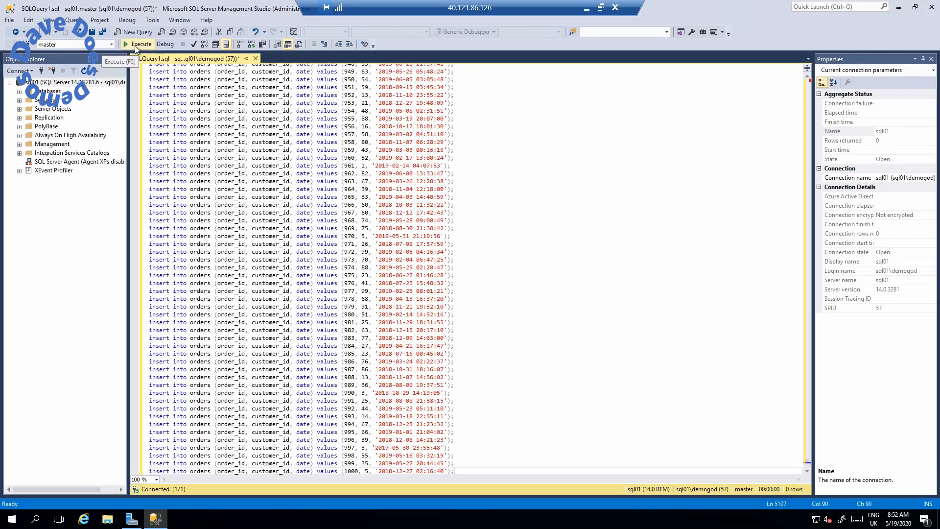
pyautogui.click(138, 44)
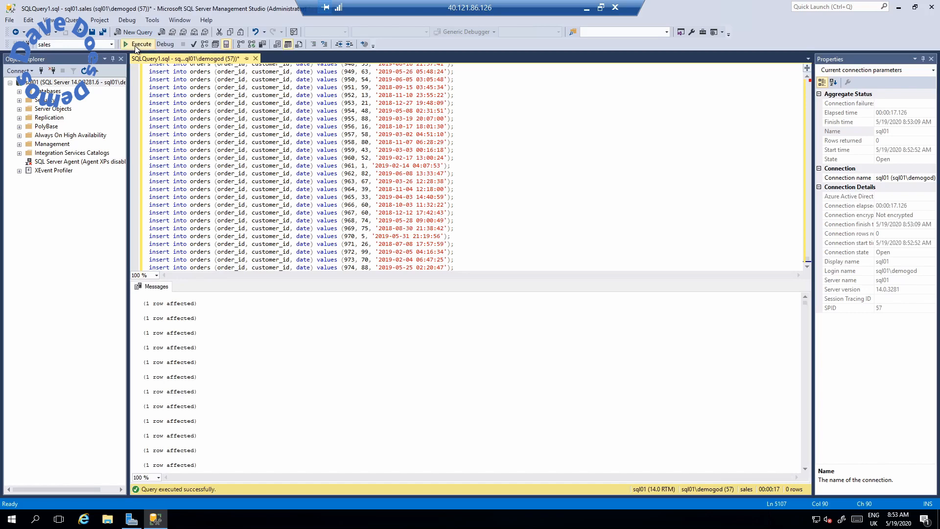
# Step: Verify the sales database contains the customers, order_items and orders tables in Object Explorer
pyautogui.click(19, 90)
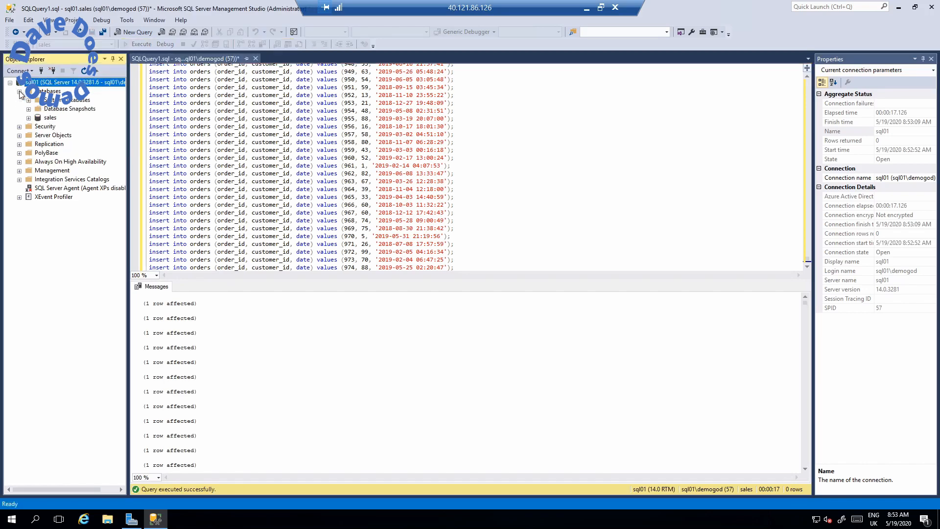
pyautogui.click(29, 118)
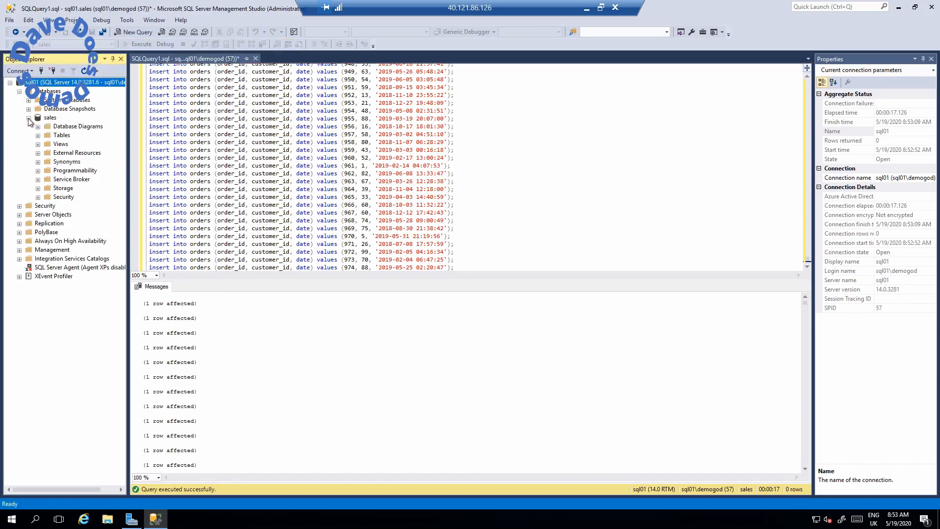
pyautogui.click(39, 135)
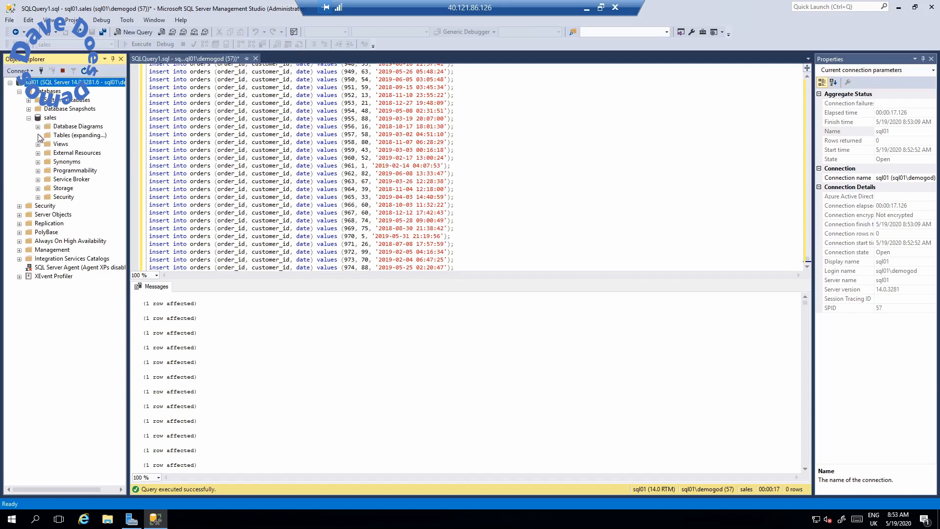
pyautogui.click(70, 135)
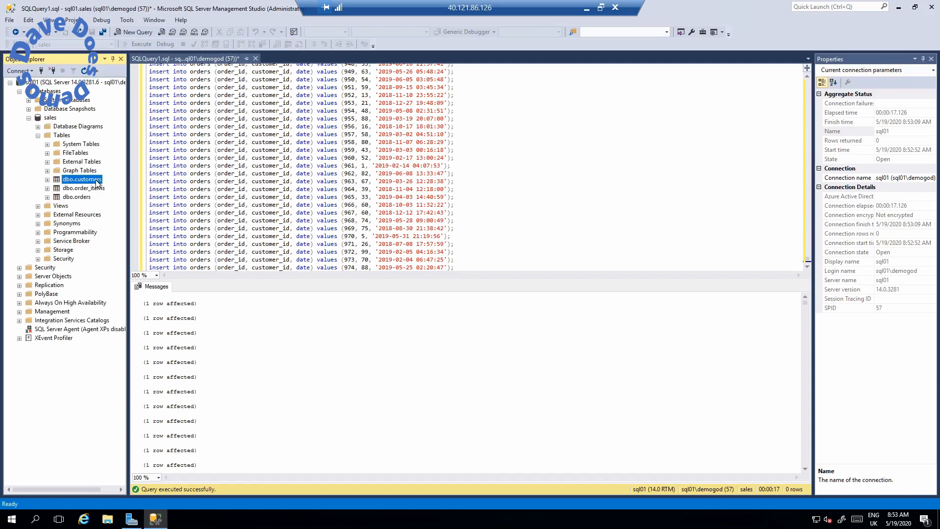
pyautogui.click(83, 188)
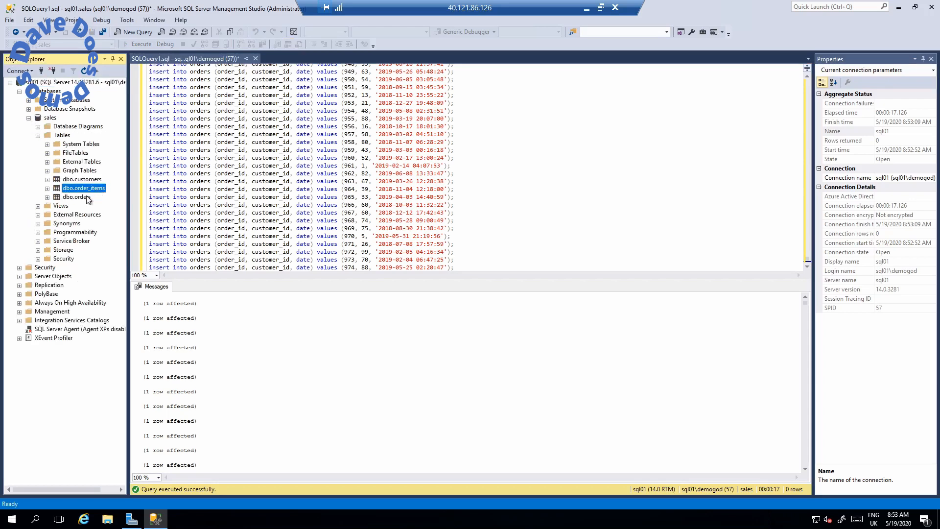
pyautogui.click(76, 197)
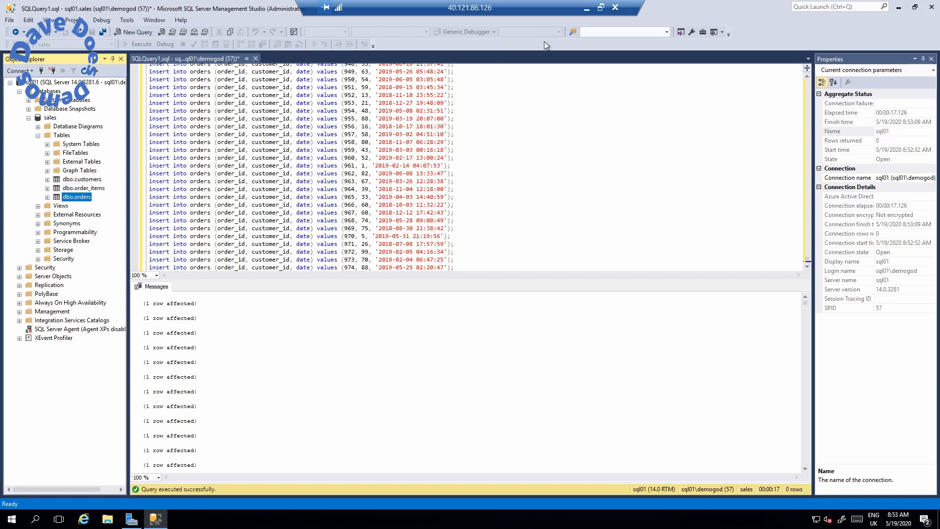
pyautogui.moveTo(616, 8)
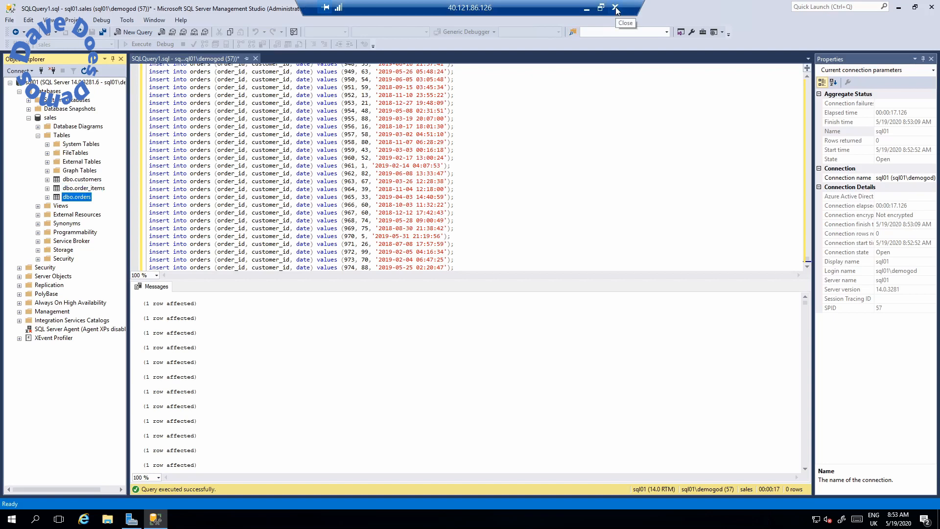
# Step: Close the Remote Desktop session, bringing up the disconnect prompt
pyautogui.click(615, 8)
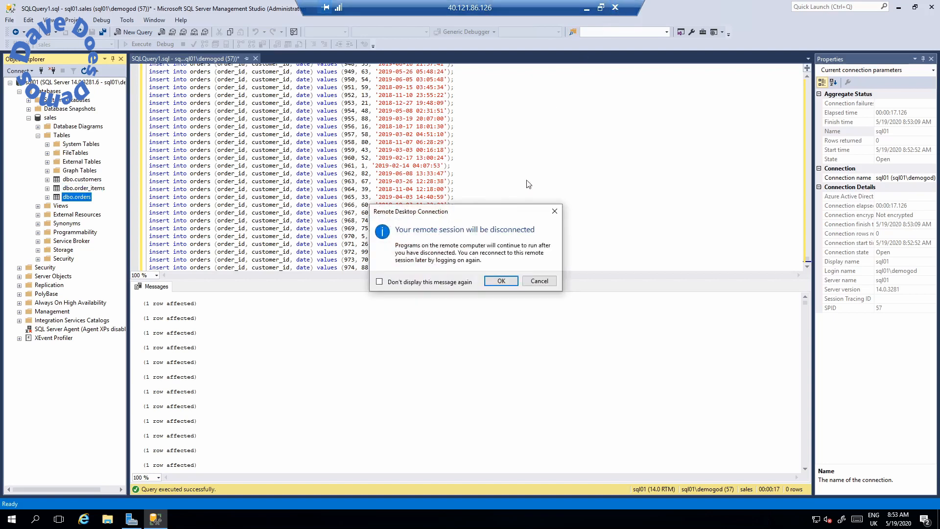